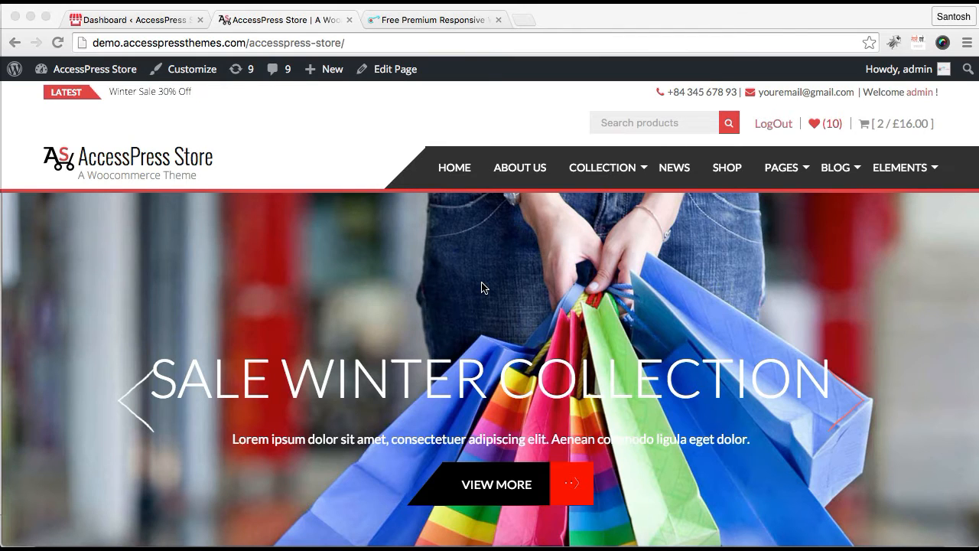
pyautogui.moveTo(844, 196)
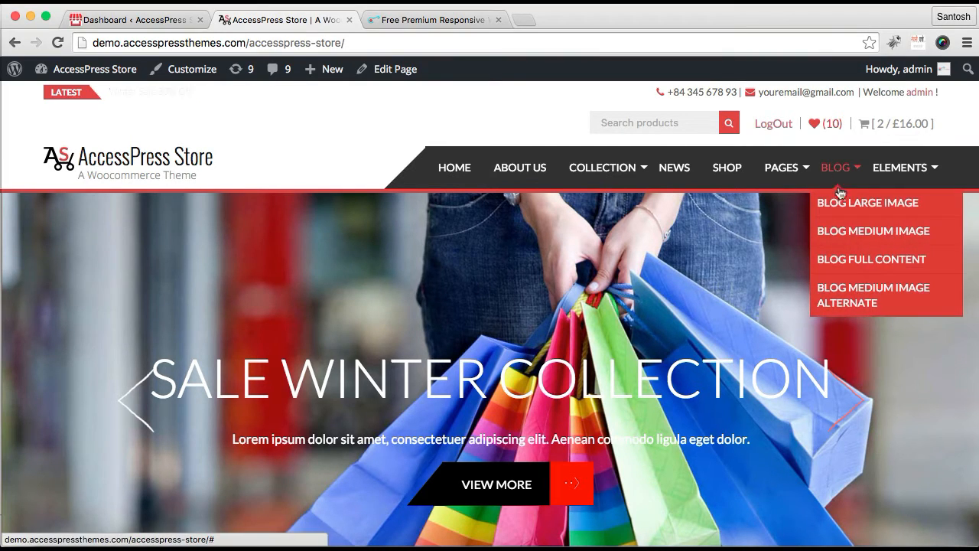
pyautogui.moveTo(855, 288)
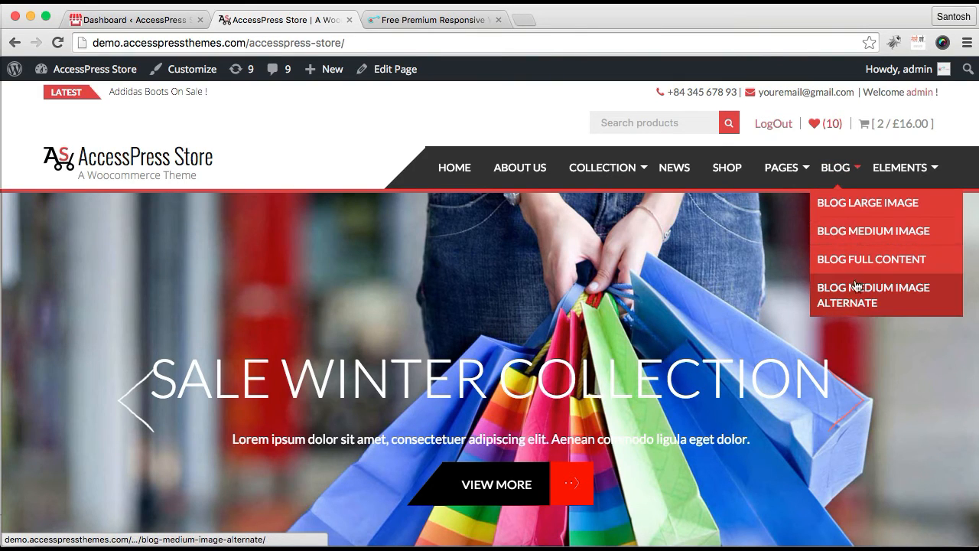
# - View the demo site's Blog Large Image example page from the BLOG menu
pyautogui.click(867, 202)
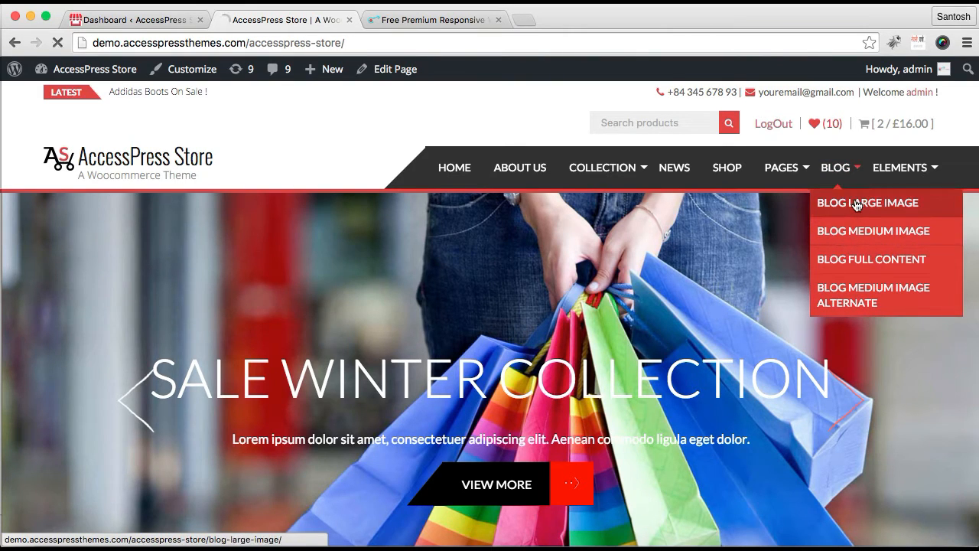
pyautogui.click(867, 202)
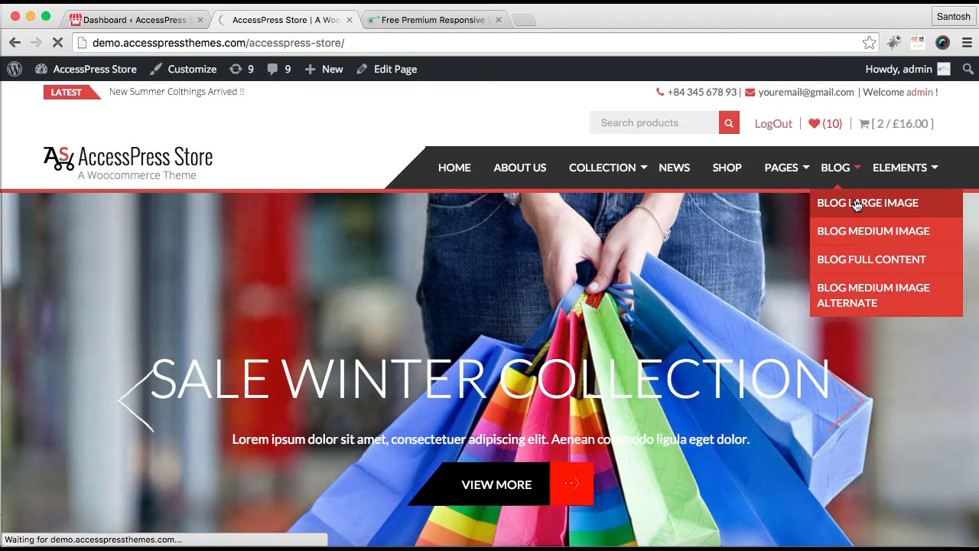
pyautogui.click(867, 202)
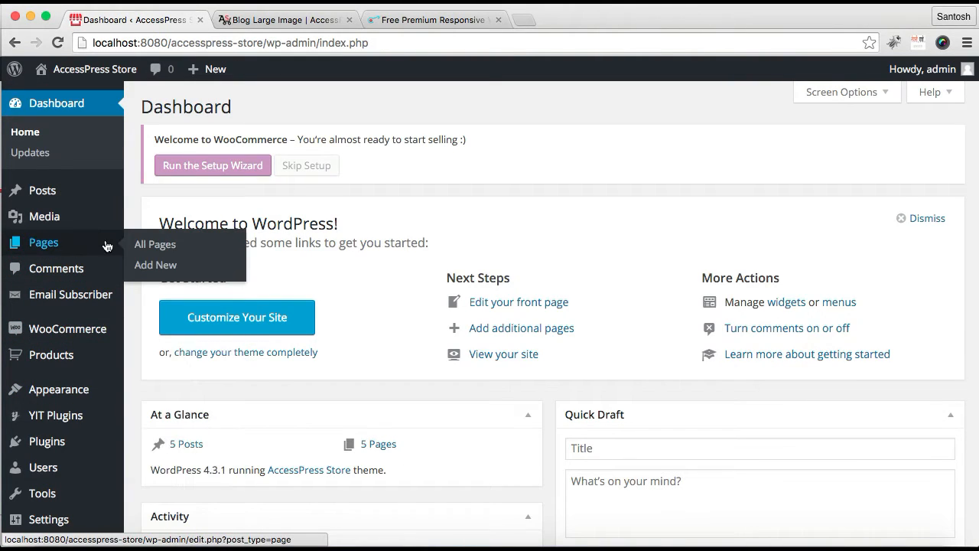
# - Create a new page titled 'Blog' and publish it
pyautogui.click(156, 265)
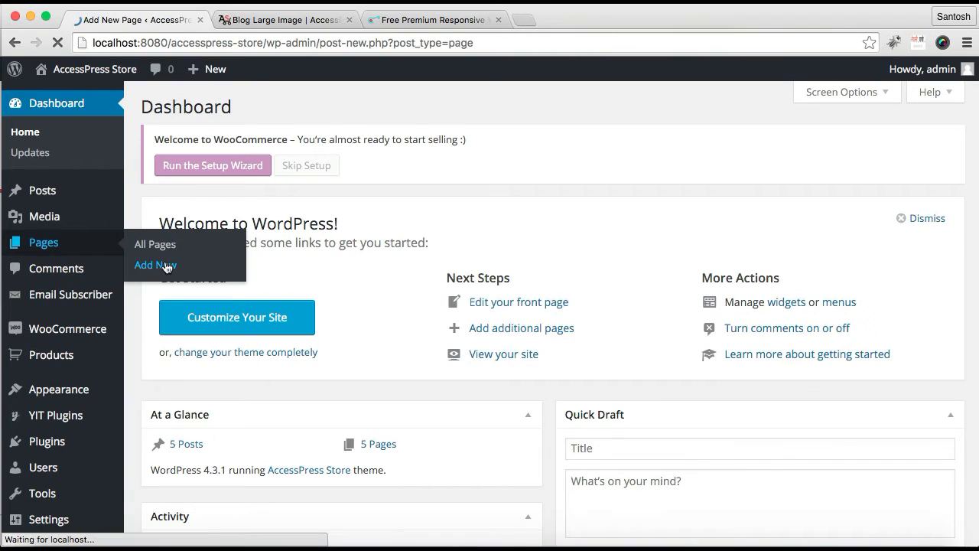
pyautogui.click(154, 264)
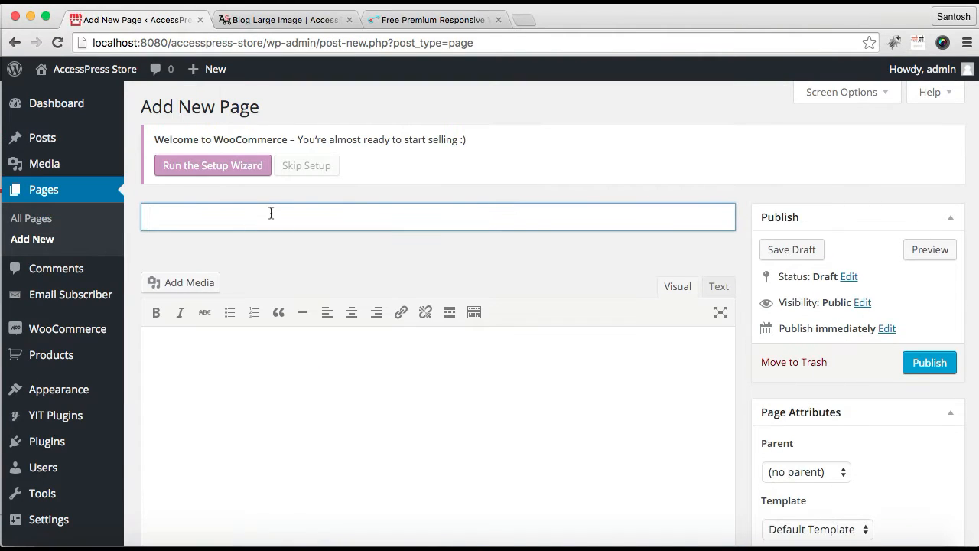
pyautogui.write('Blog')
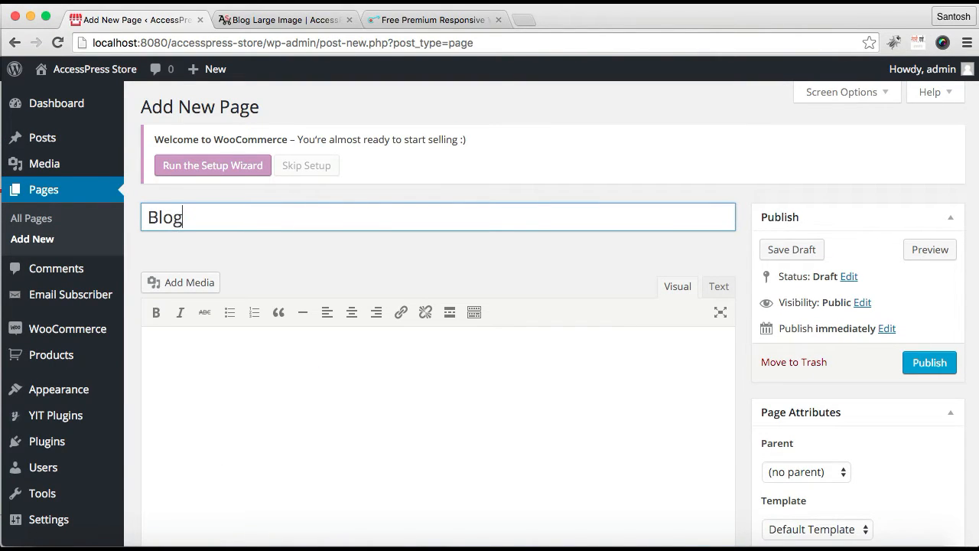
pyautogui.scroll(-3)
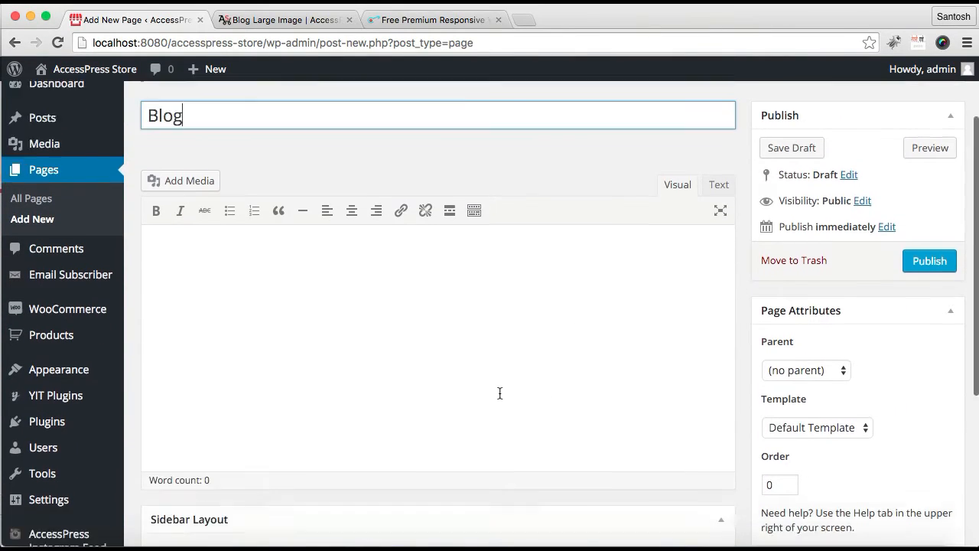
pyautogui.scroll(-3)
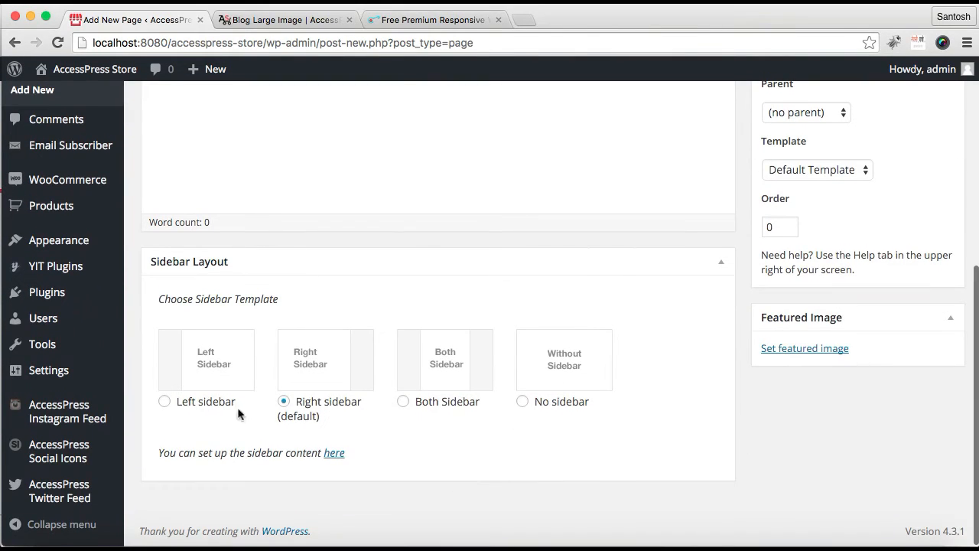
pyautogui.moveTo(334, 401)
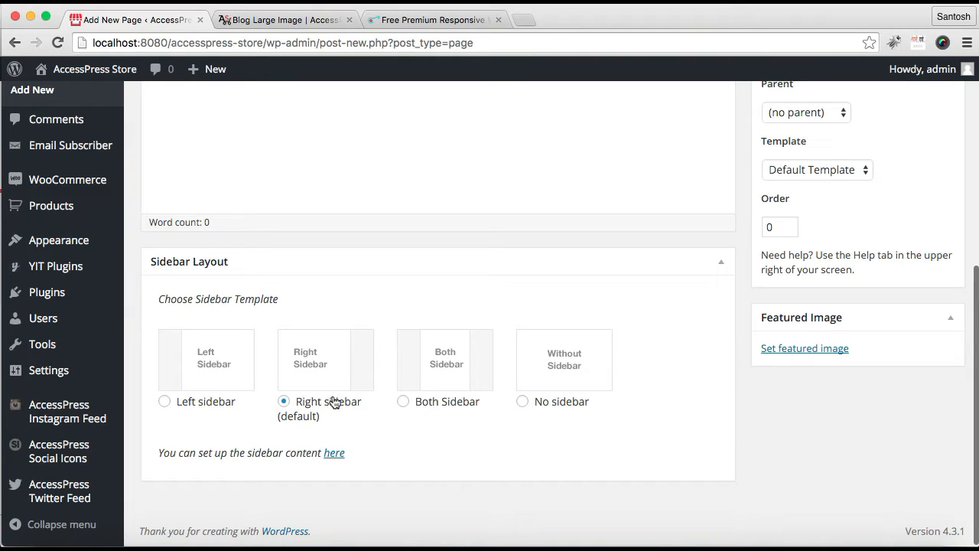
pyautogui.moveTo(364, 401)
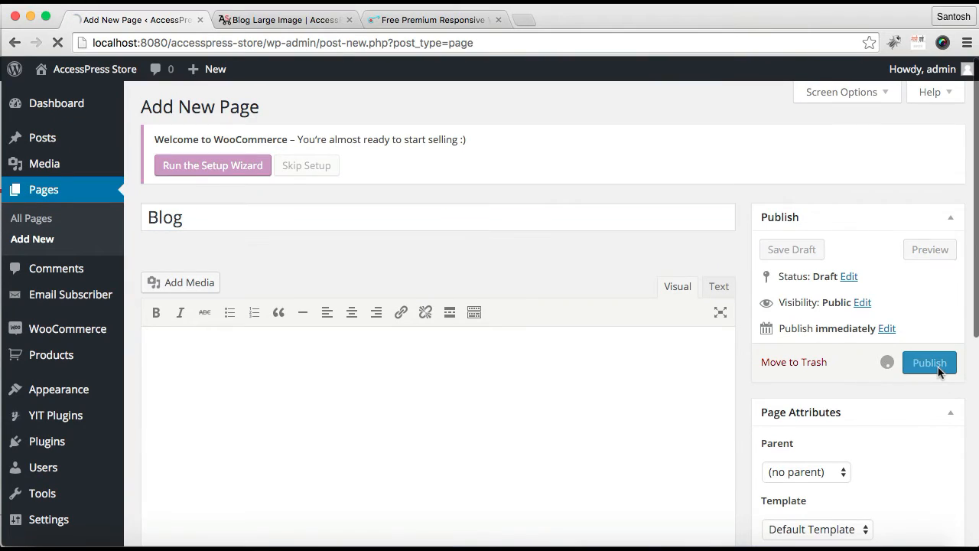
pyautogui.click(930, 363)
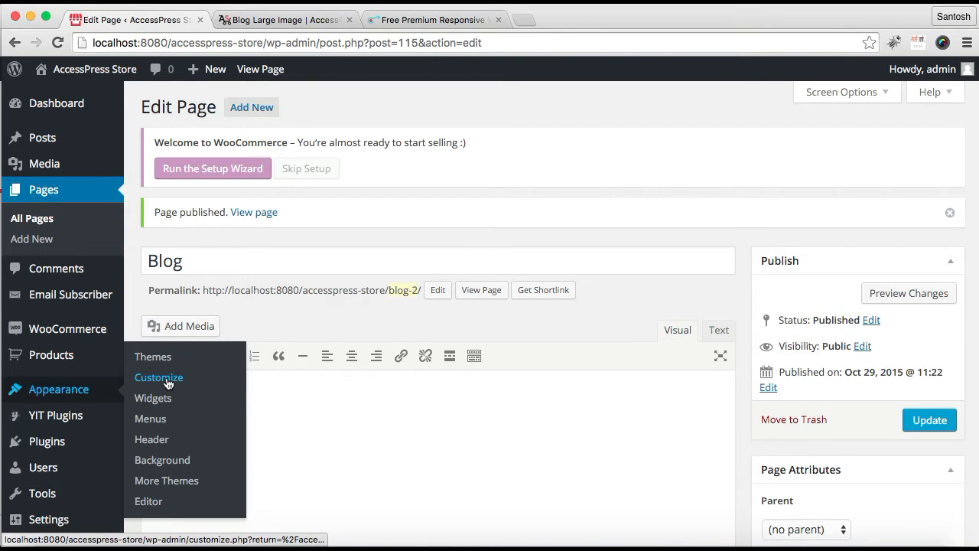
# - Launch Appearance > Customize in a new tab and reach the Static Front Page settings
pyautogui.rightClick(168, 383)
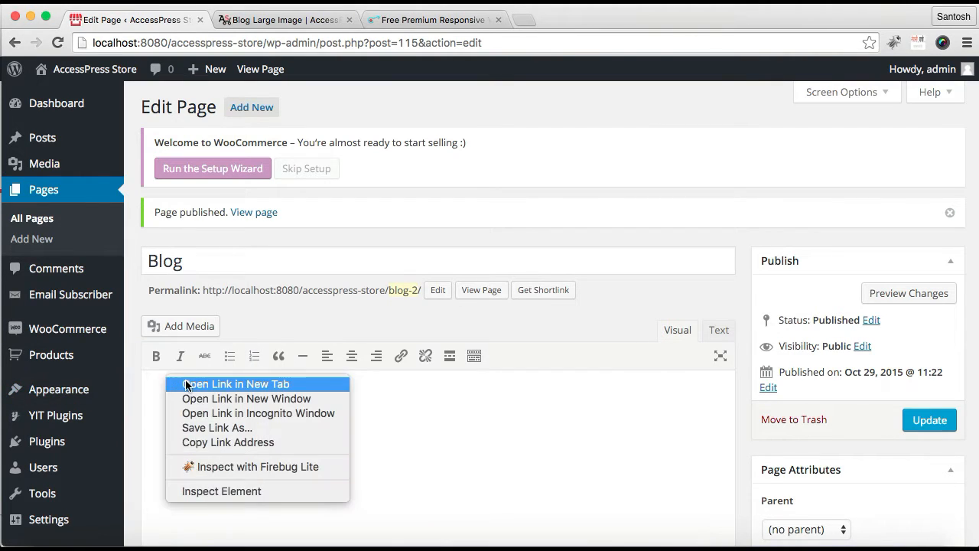
pyautogui.click(235, 383)
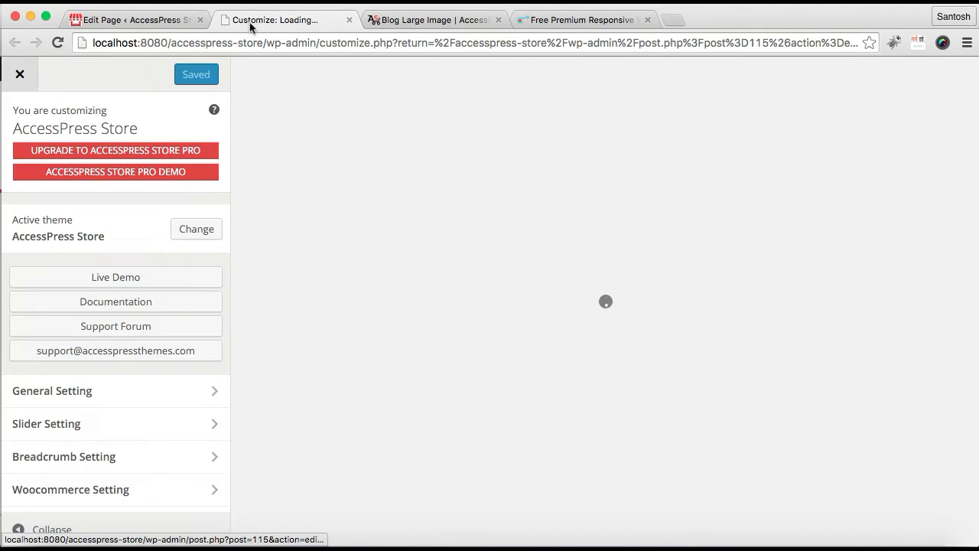
pyautogui.scroll(-3)
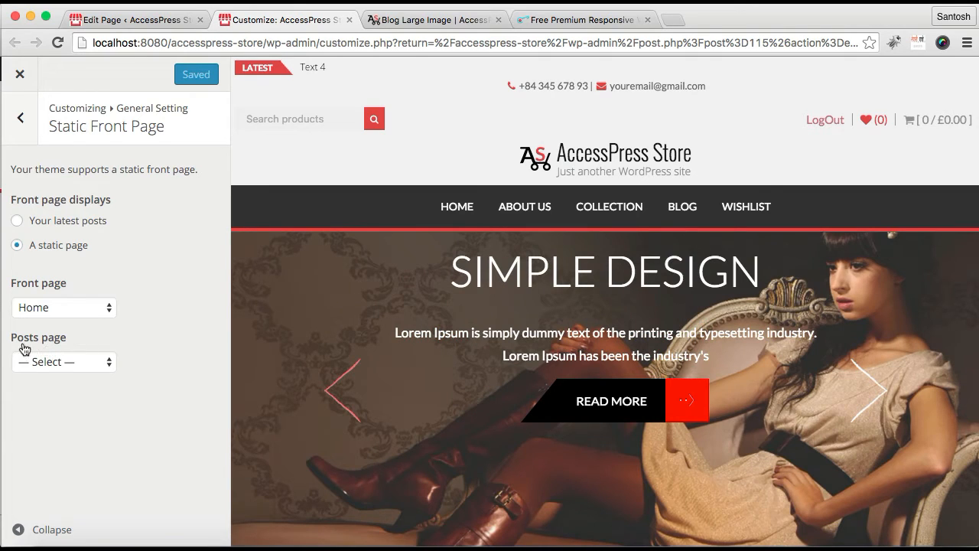
# - Set the Posts page to Blog, save and publish, then return to the section list
pyautogui.click(64, 361)
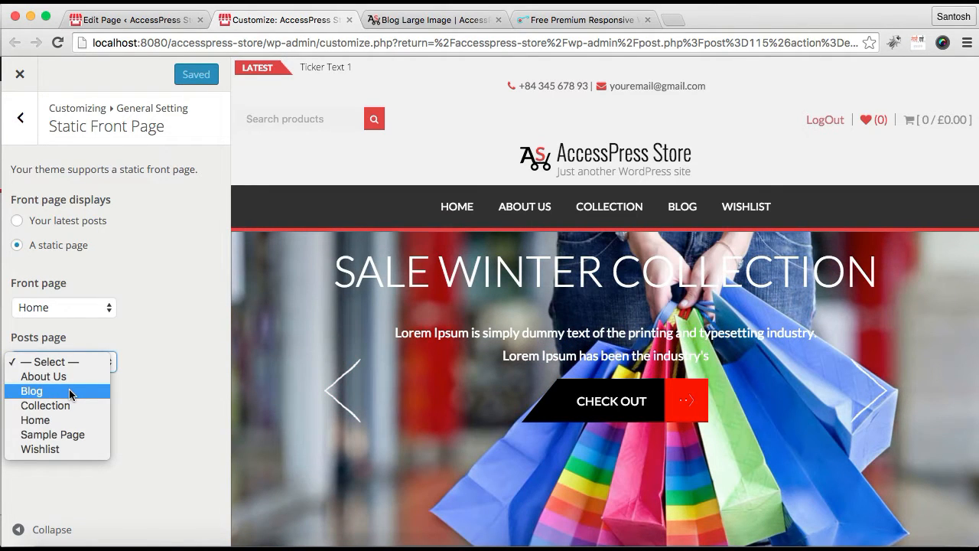
pyautogui.click(30, 391)
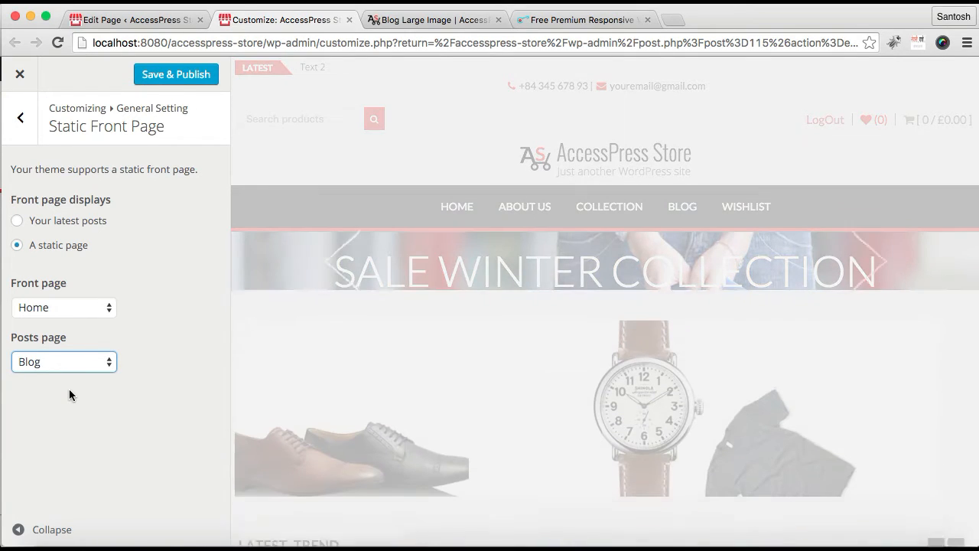
pyautogui.click(176, 73)
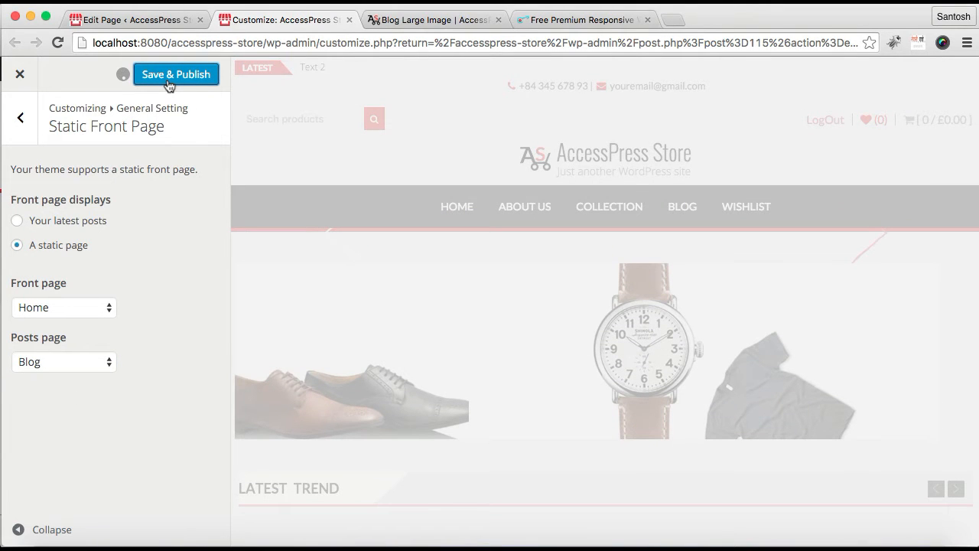
pyautogui.click(176, 73)
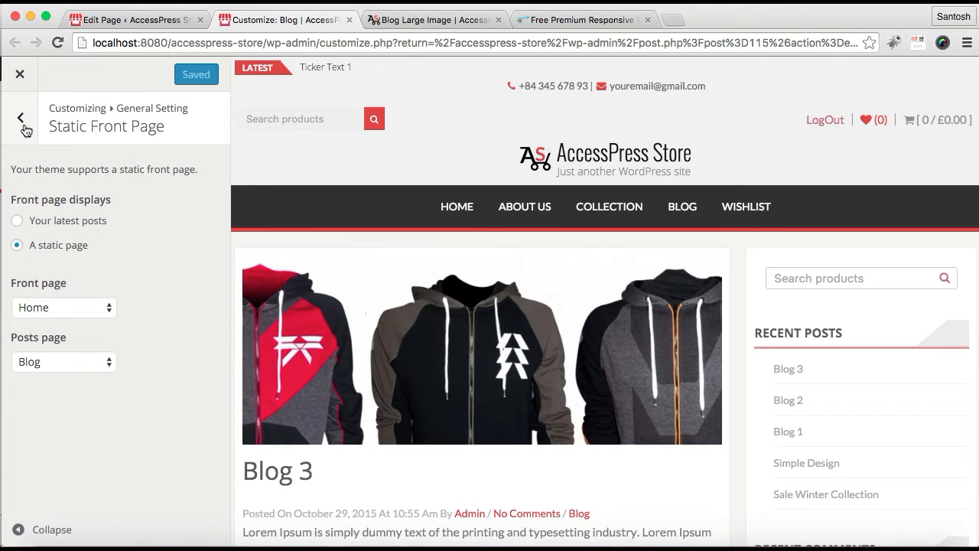
pyautogui.click(21, 119)
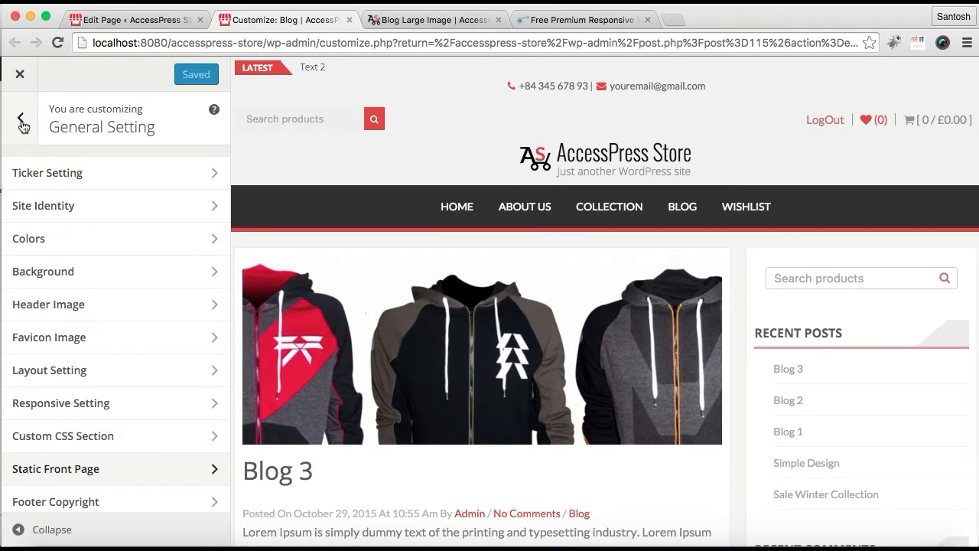
pyautogui.click(21, 119)
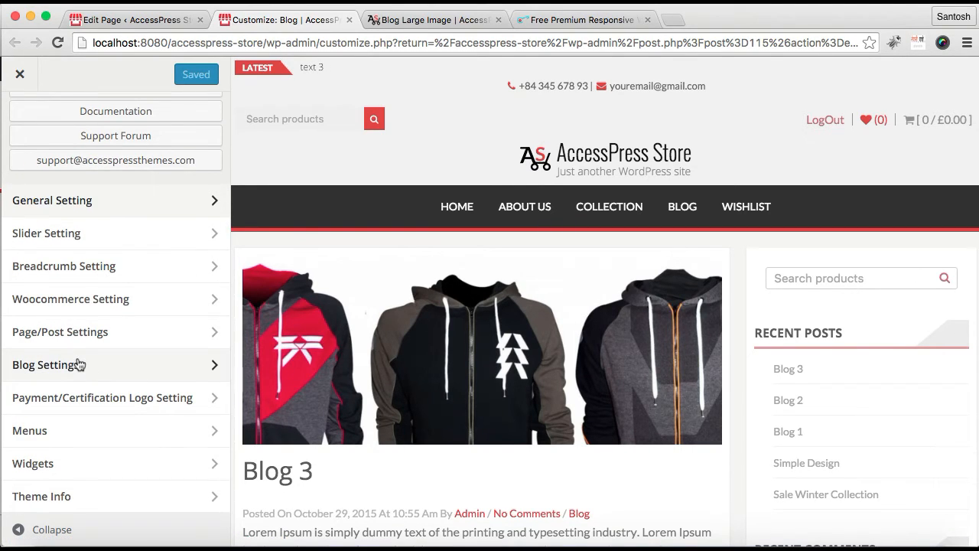
# - In Blog Settings choose the Blog Image Large layout, exclude Uncategorized, and save
pyautogui.click(49, 364)
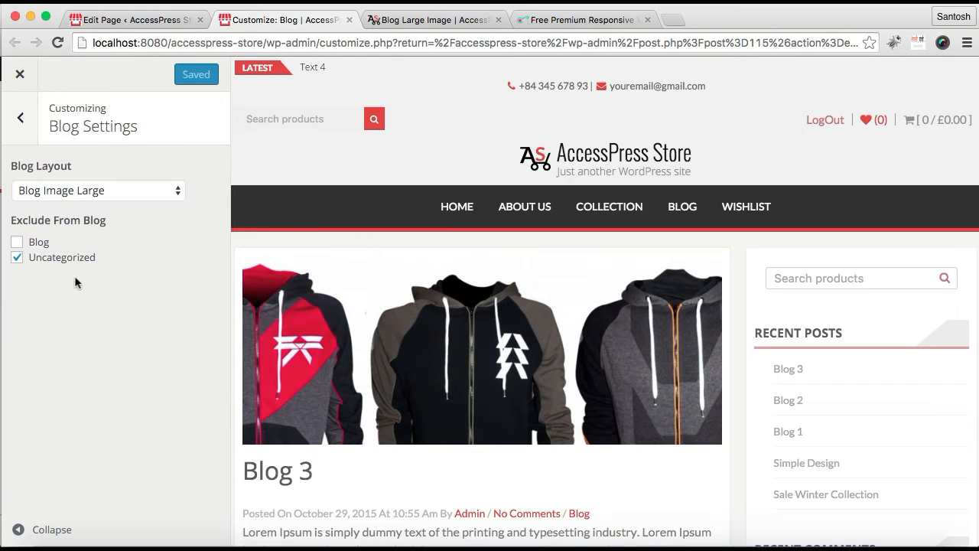
pyautogui.click(98, 189)
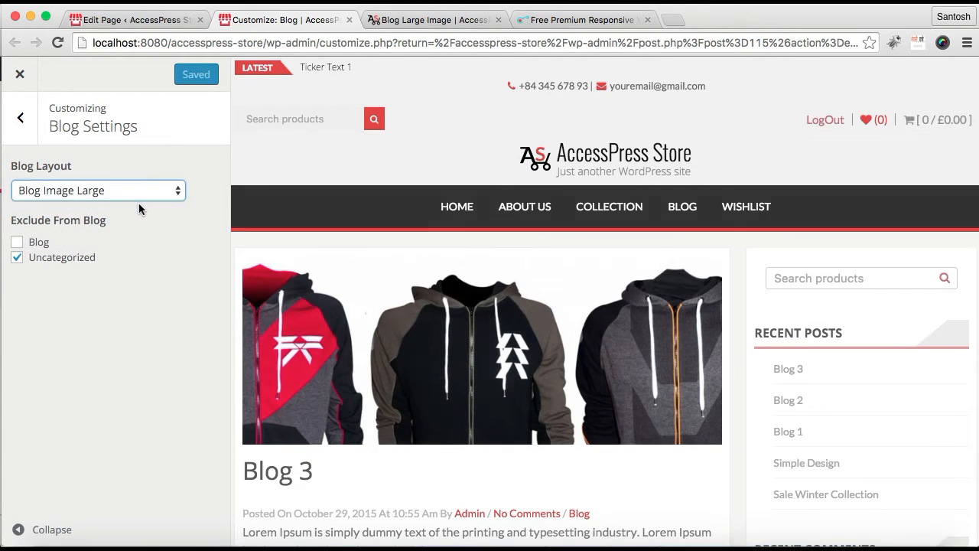
pyautogui.click(98, 190)
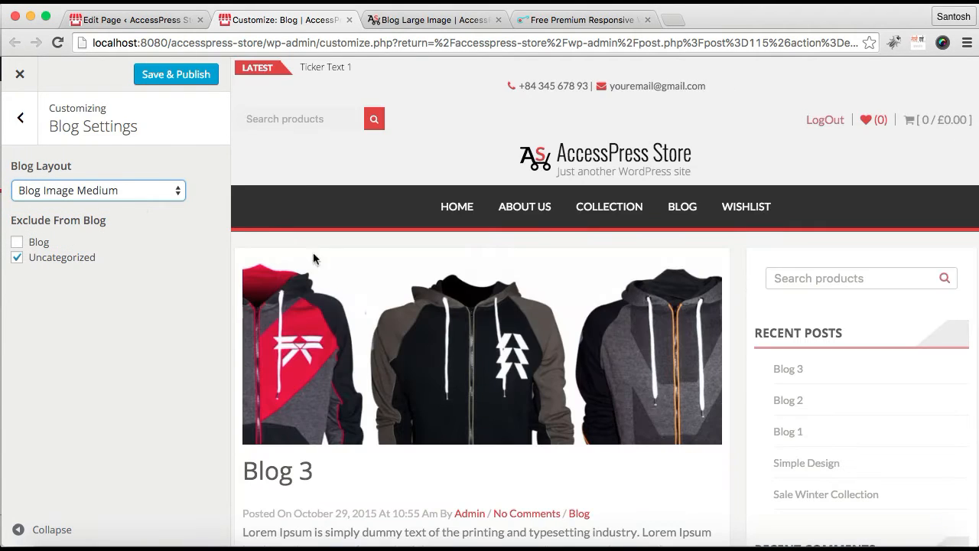
pyautogui.click(98, 189)
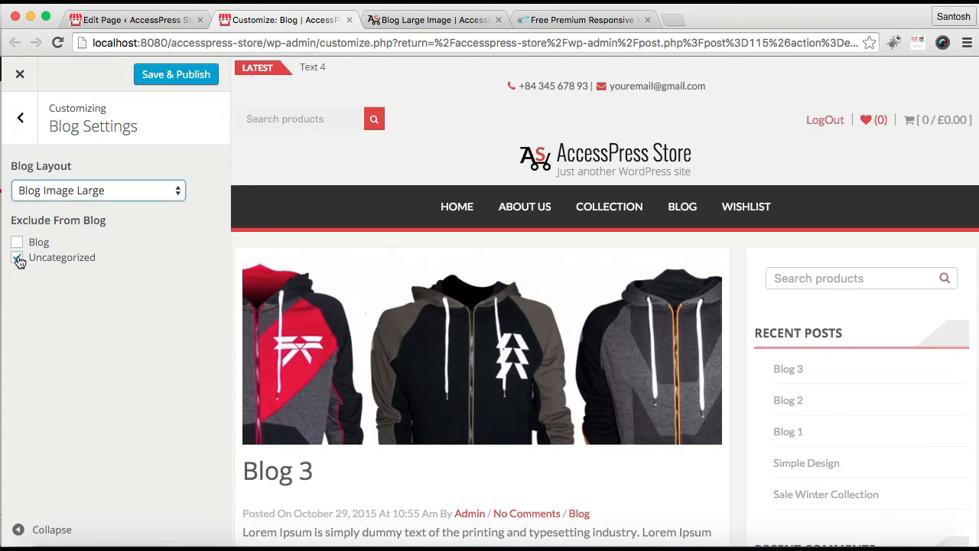
pyautogui.click(17, 257)
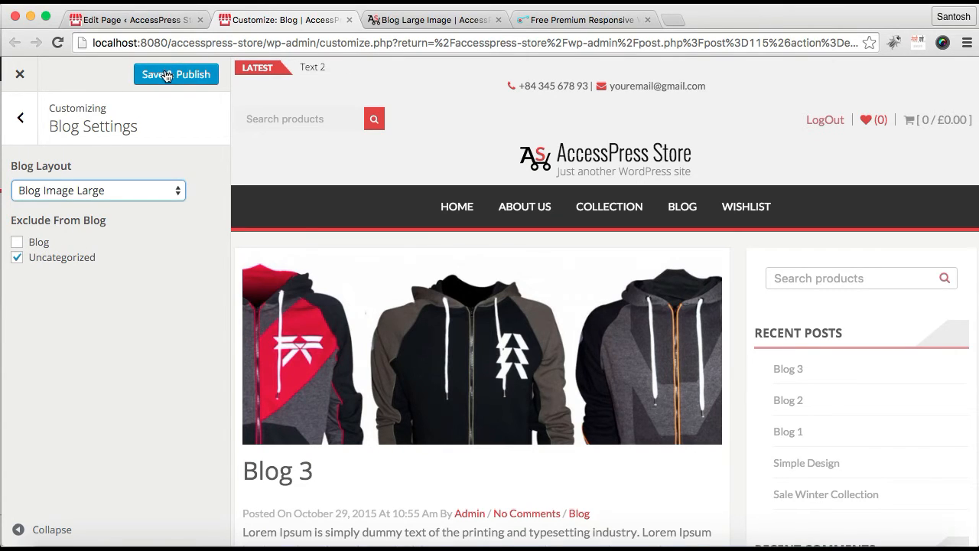
pyautogui.click(176, 73)
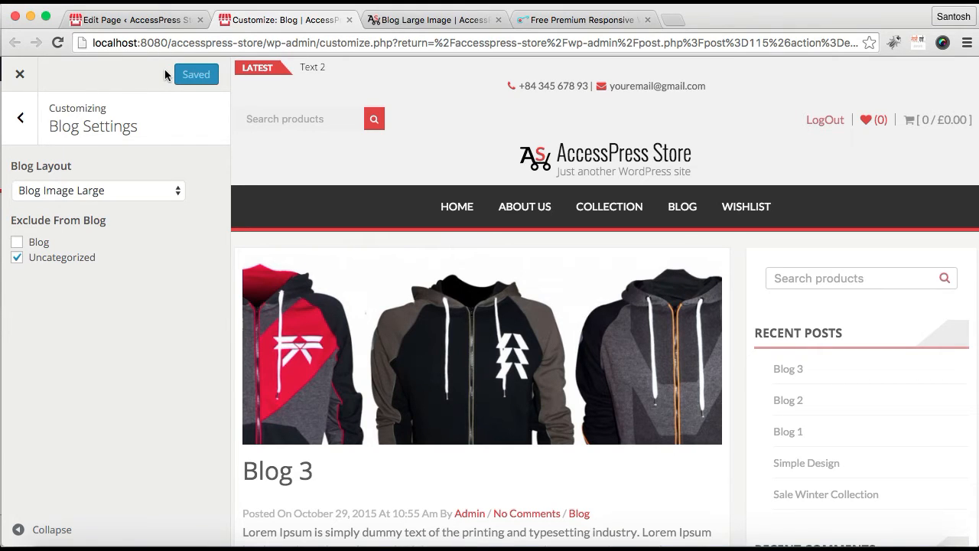
# - Leave Blog Settings and close the theme customizer
pyautogui.click(20, 116)
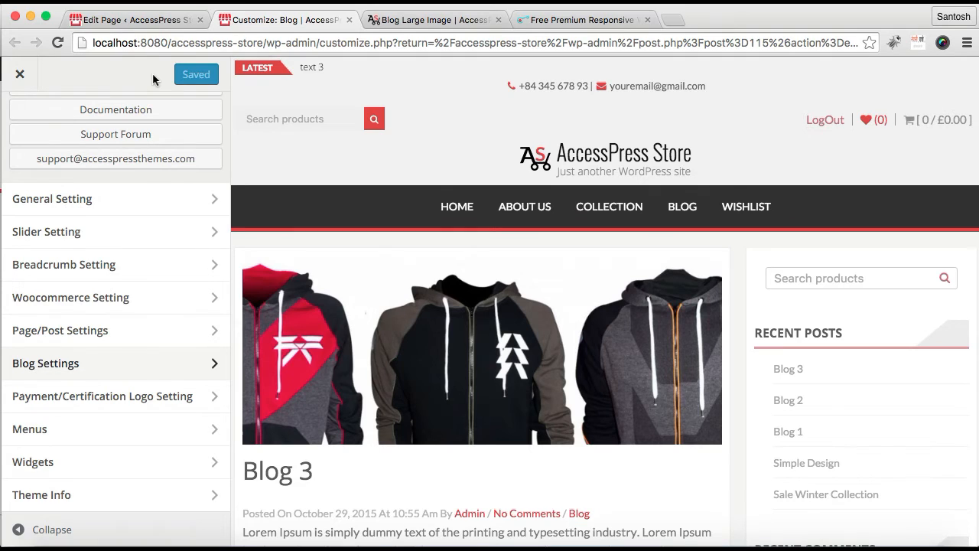
pyautogui.click(20, 73)
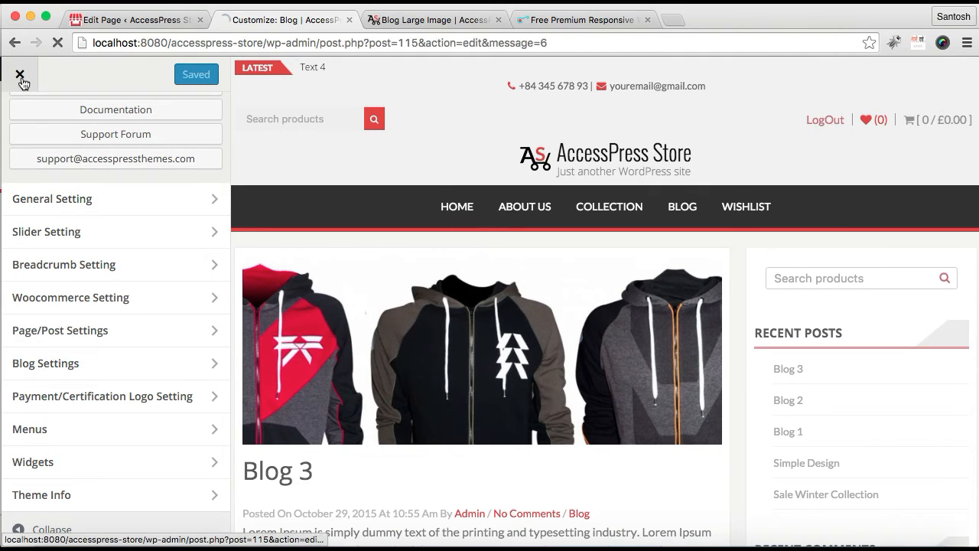
pyautogui.click(20, 74)
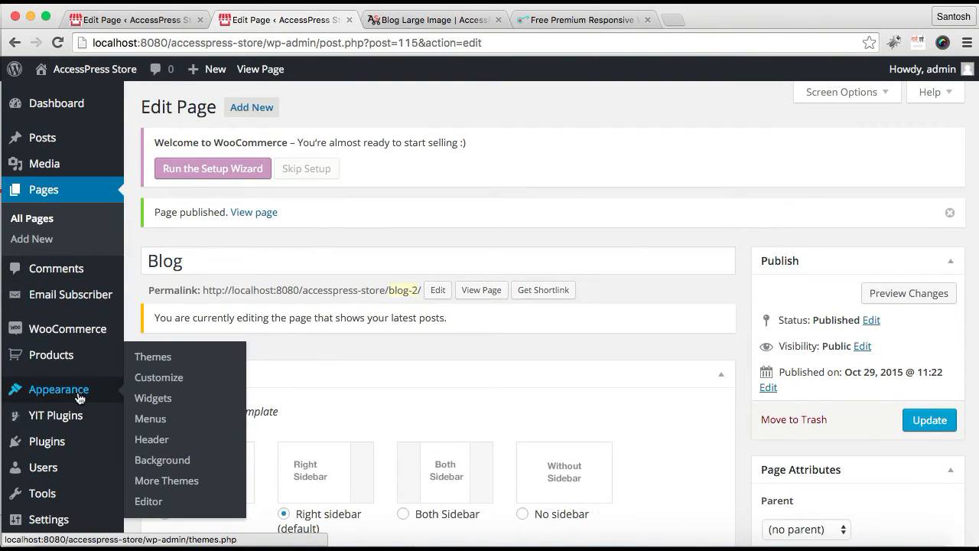
pyautogui.moveTo(150, 420)
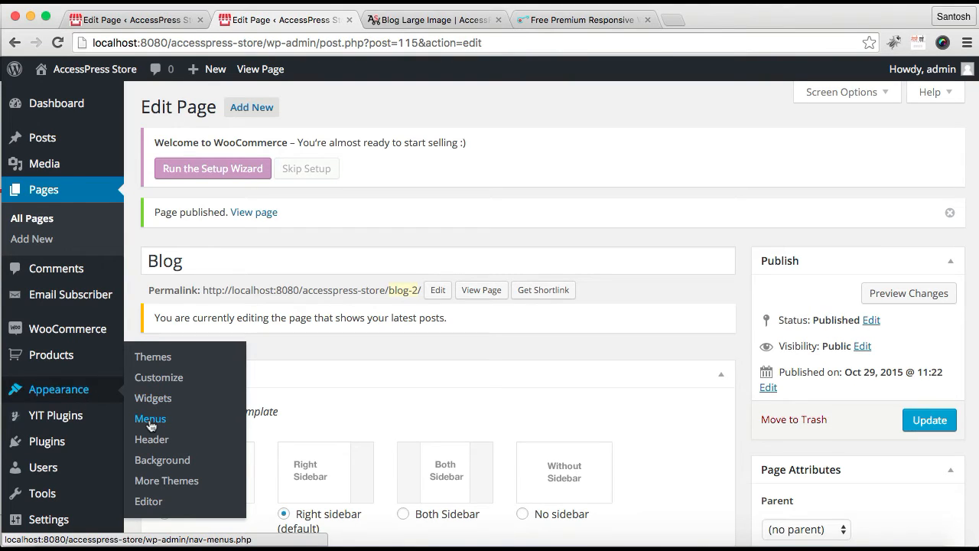
# - Add the Blog page to the Primary Menu and save the menu
pyautogui.click(150, 417)
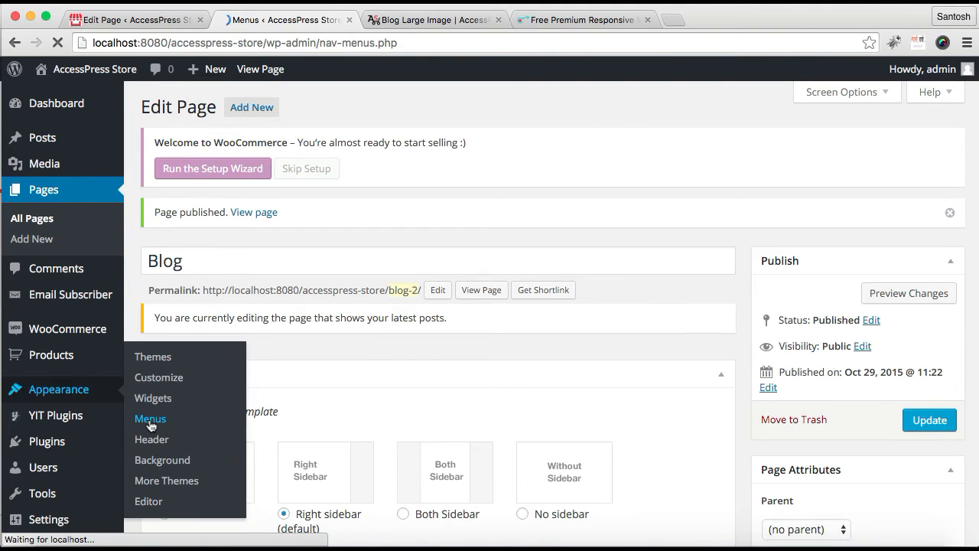
pyautogui.click(150, 417)
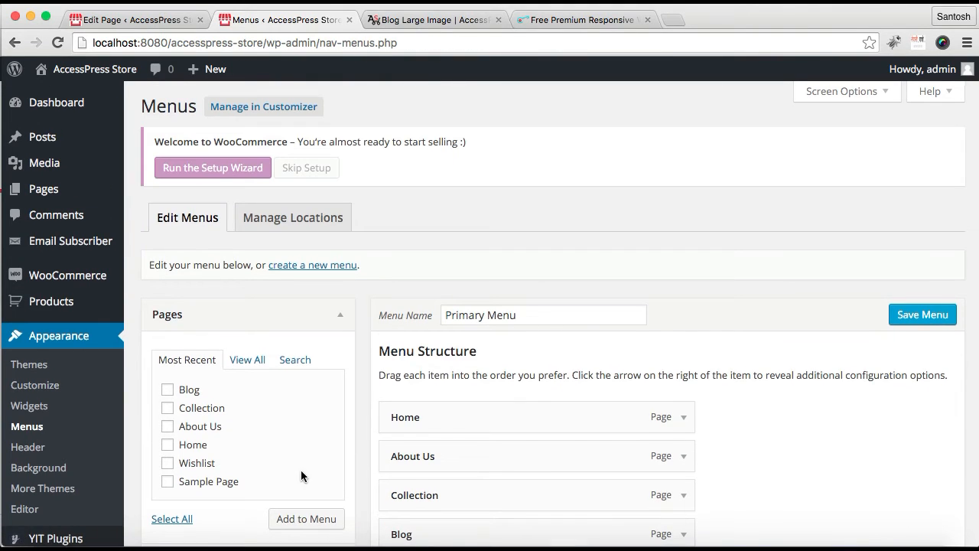
pyautogui.scroll(-3)
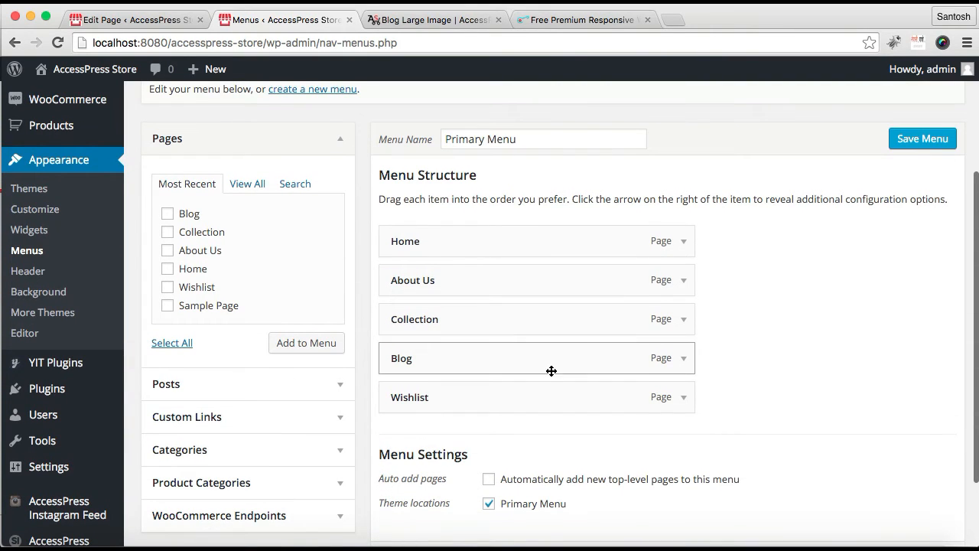
pyautogui.click(683, 358)
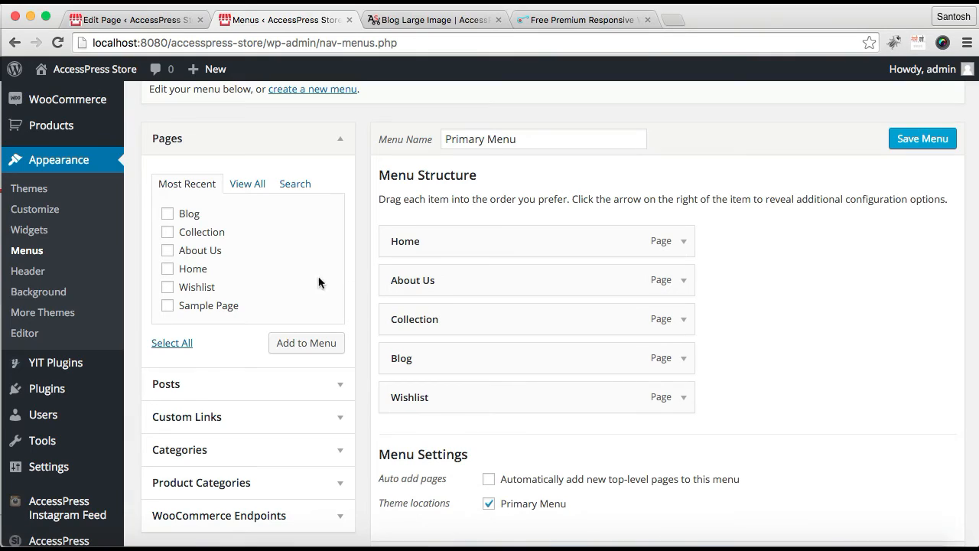
pyautogui.moveTo(184, 221)
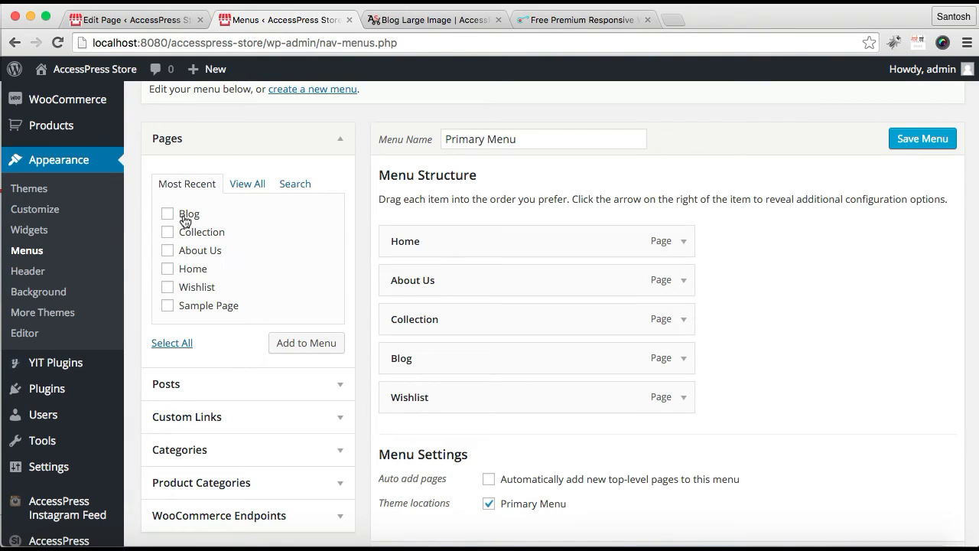
pyautogui.click(169, 215)
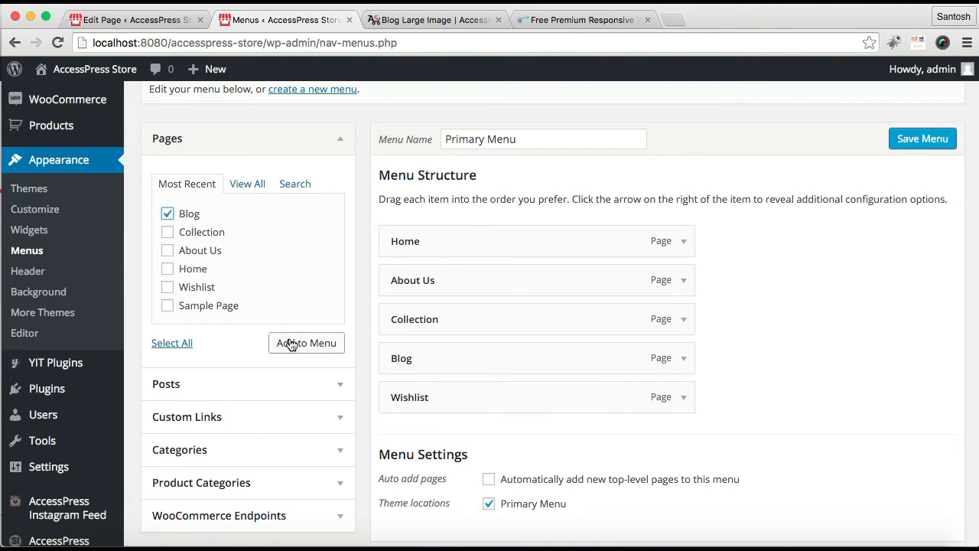
pyautogui.scroll(-3)
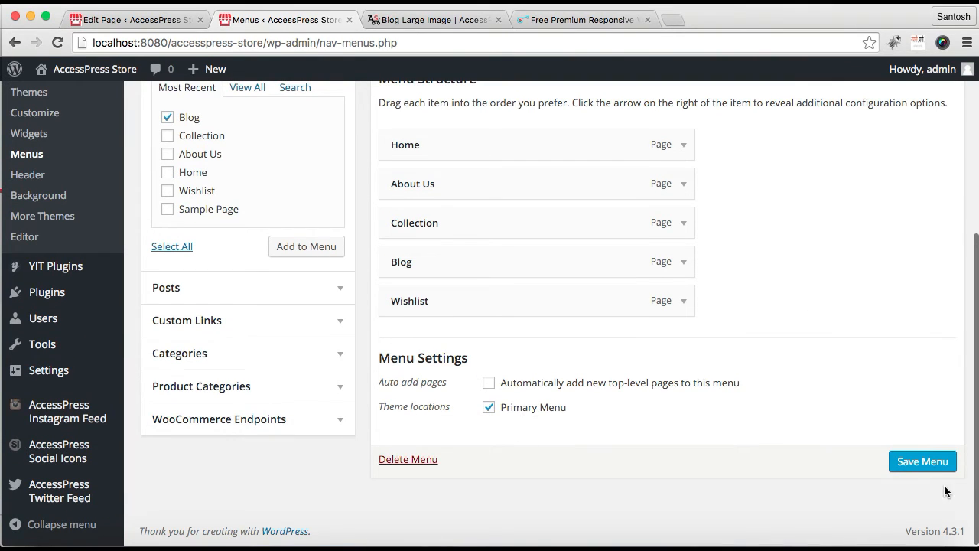
pyautogui.click(921, 462)
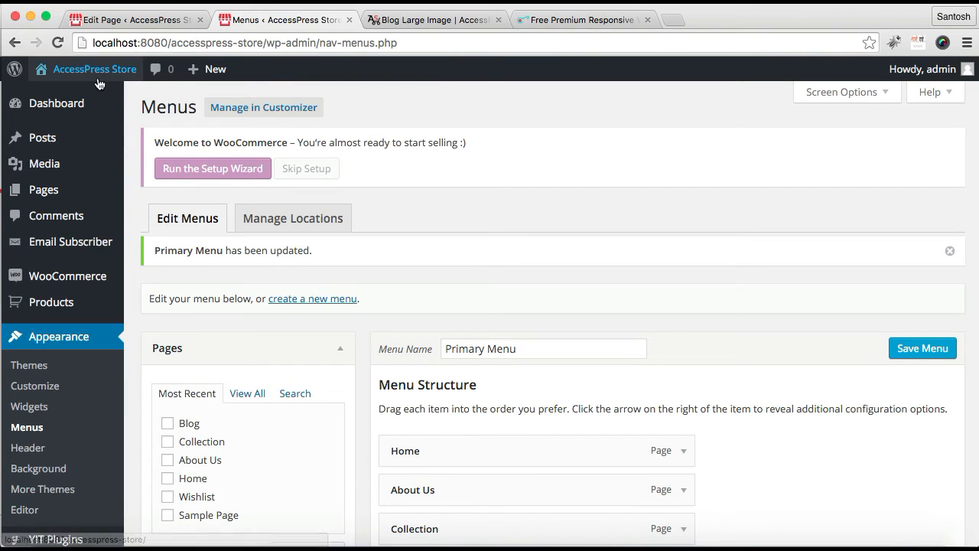
# - Visit the store front end in a new tab and go to the Blog page
pyautogui.rightClick(95, 69)
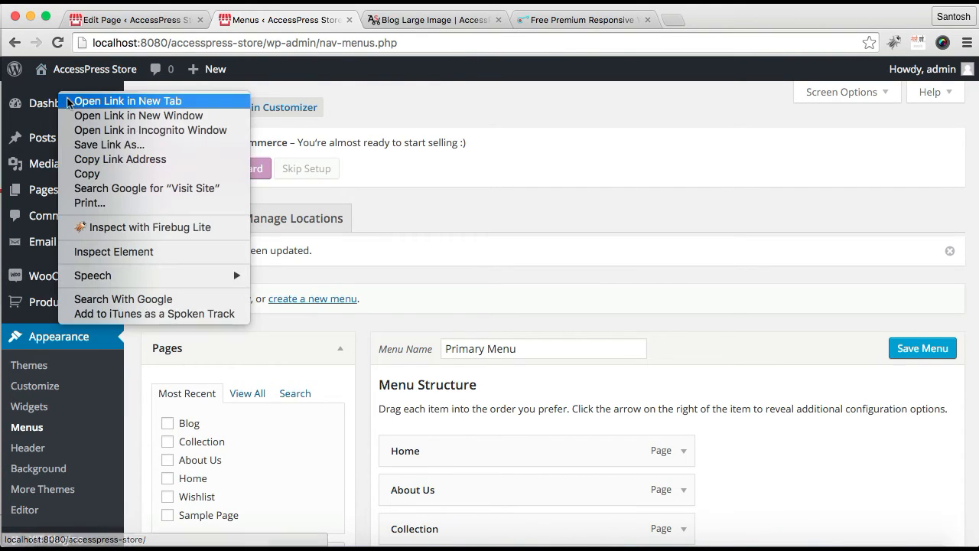
pyautogui.click(127, 101)
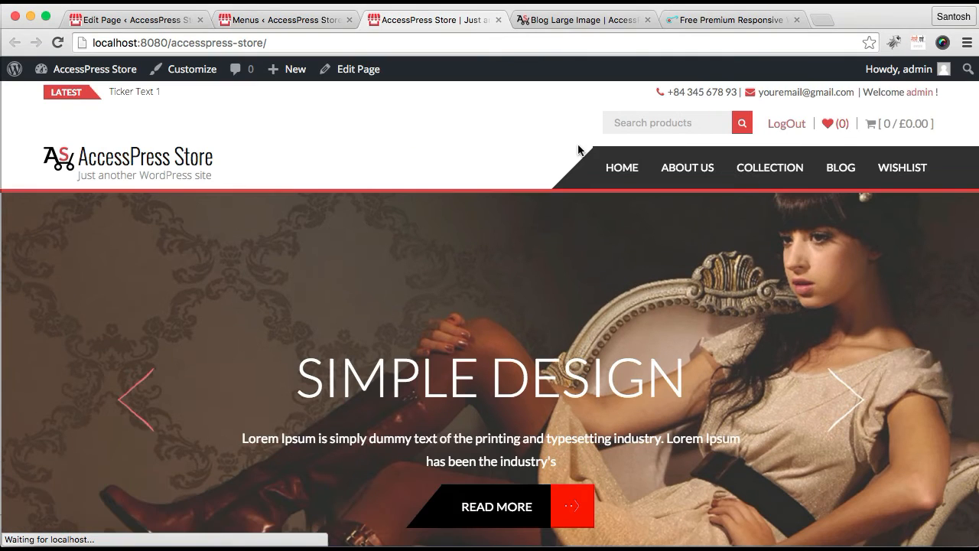
pyautogui.moveTo(840, 167)
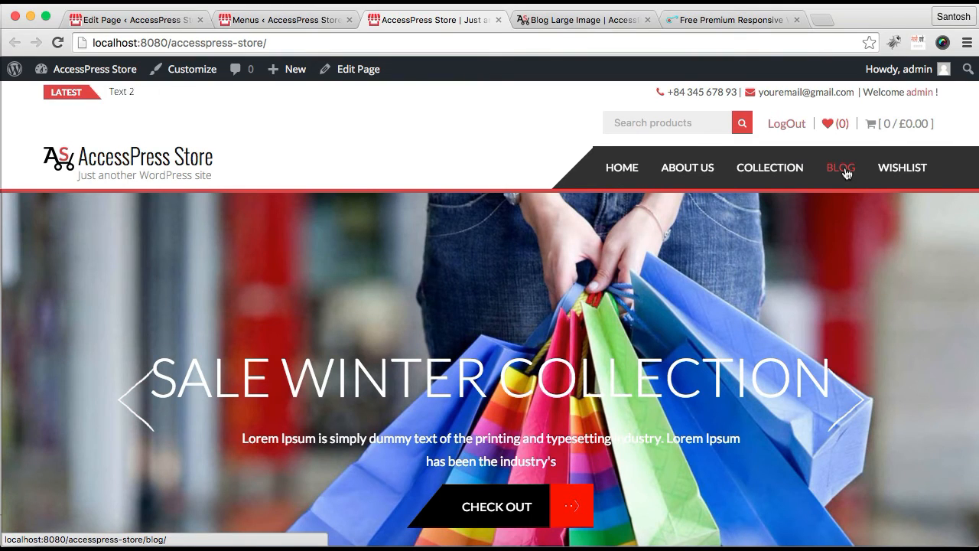
pyautogui.click(840, 166)
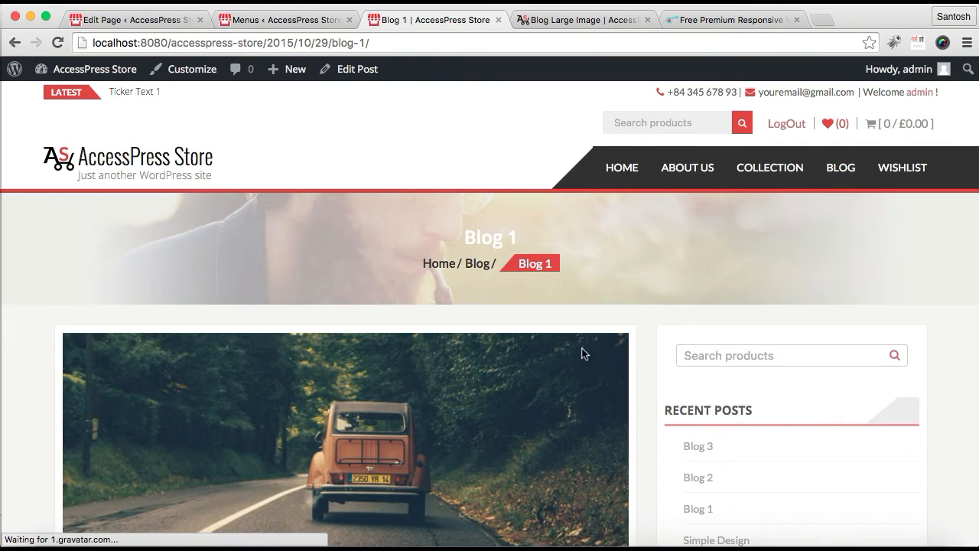
# - Scroll through the Blog 1 post to review its large image, text and sidebar
pyautogui.scroll(-3)
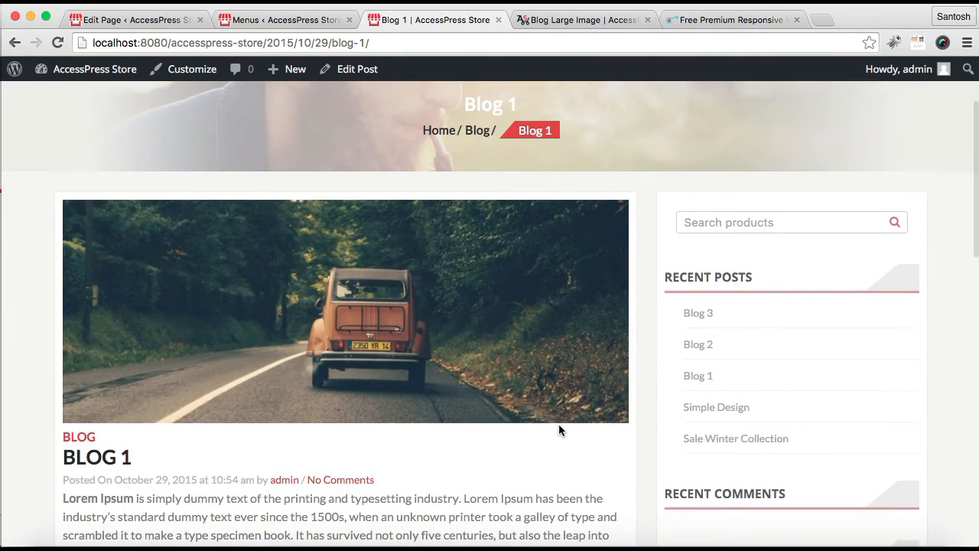
pyautogui.scroll(-3)
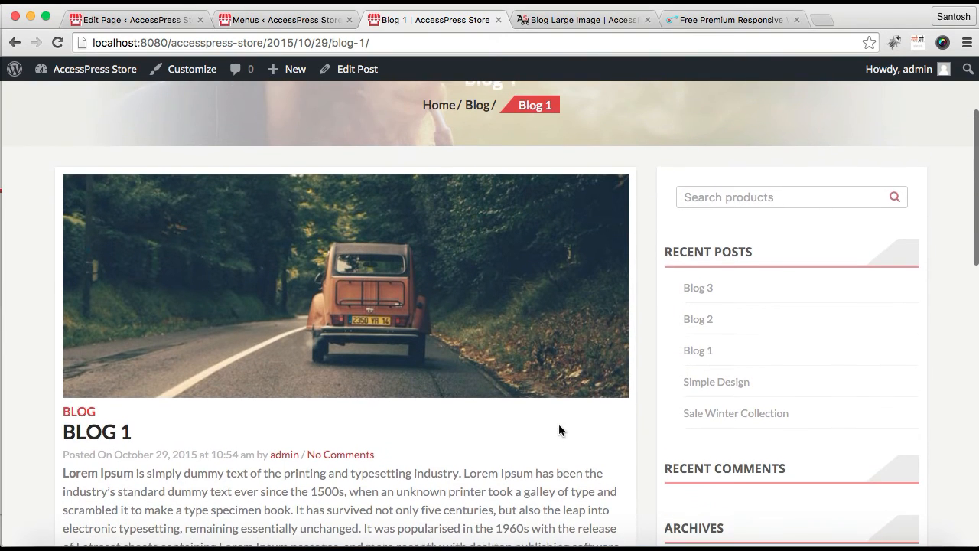
pyautogui.scroll(-3)
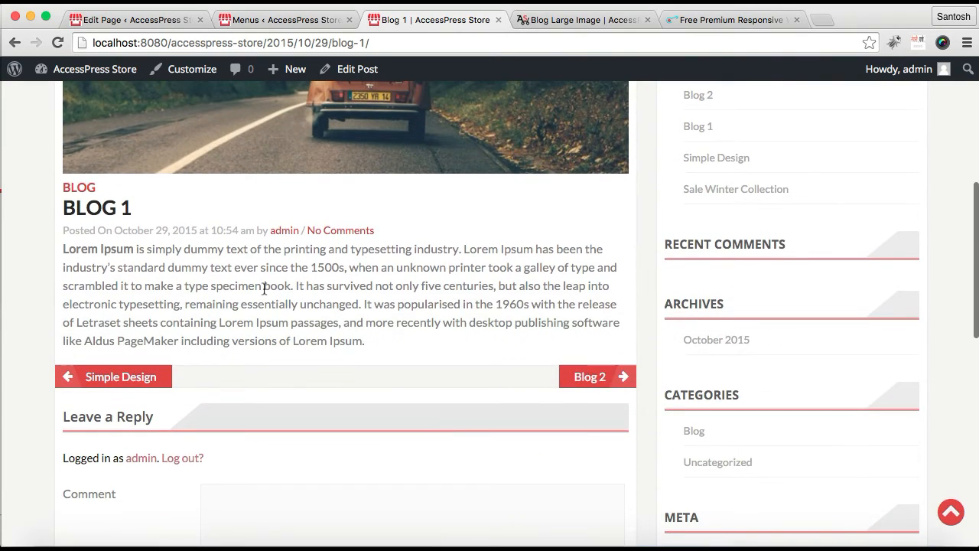
pyautogui.moveTo(236, 262)
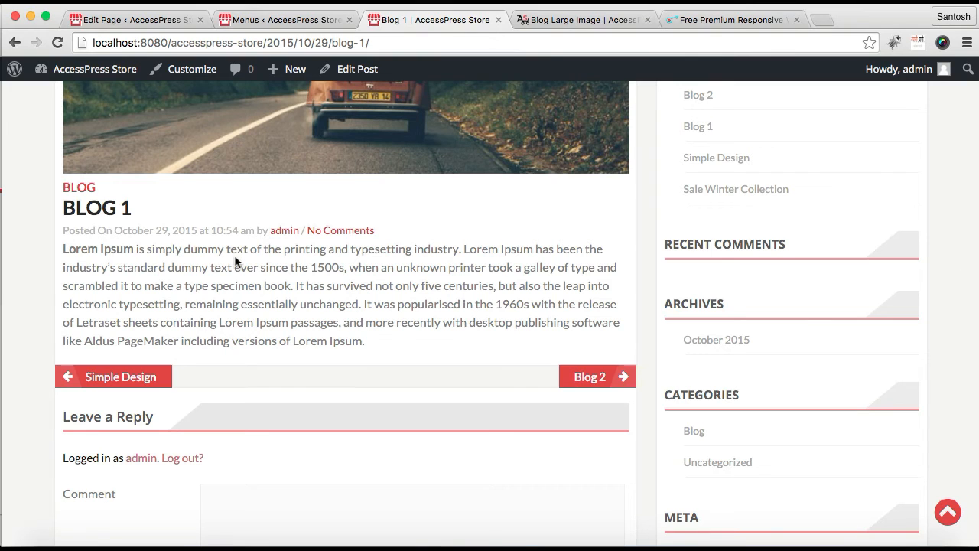
pyautogui.scroll(-3)
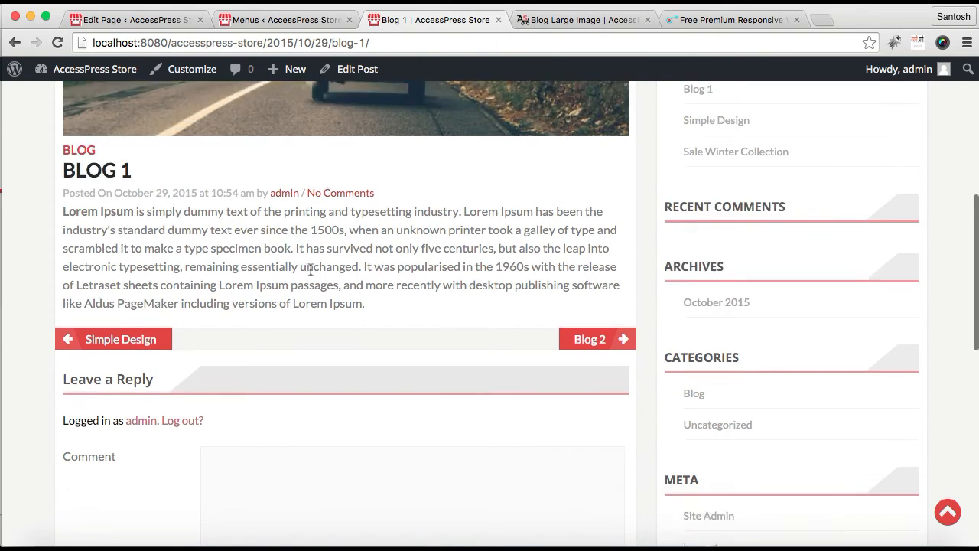
pyautogui.scroll(3)
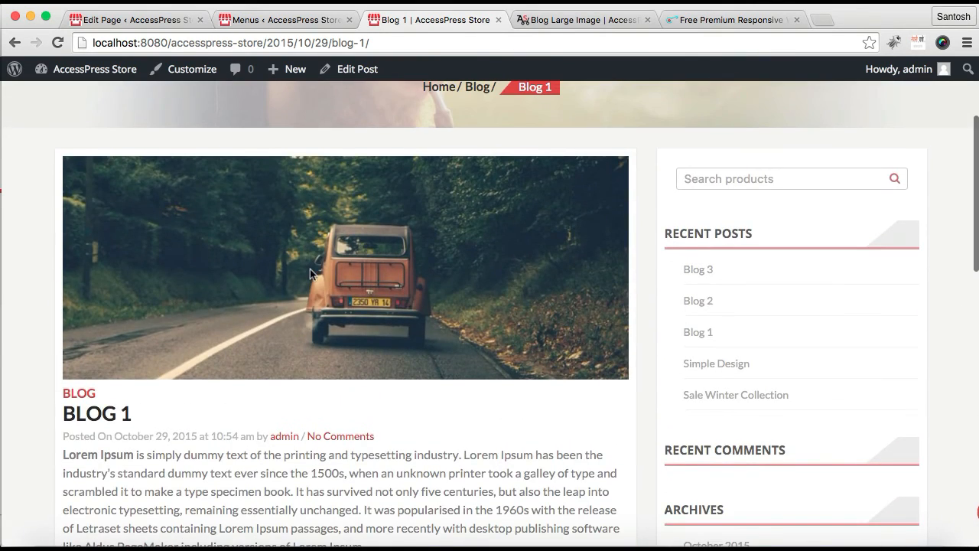
pyautogui.scroll(-3)
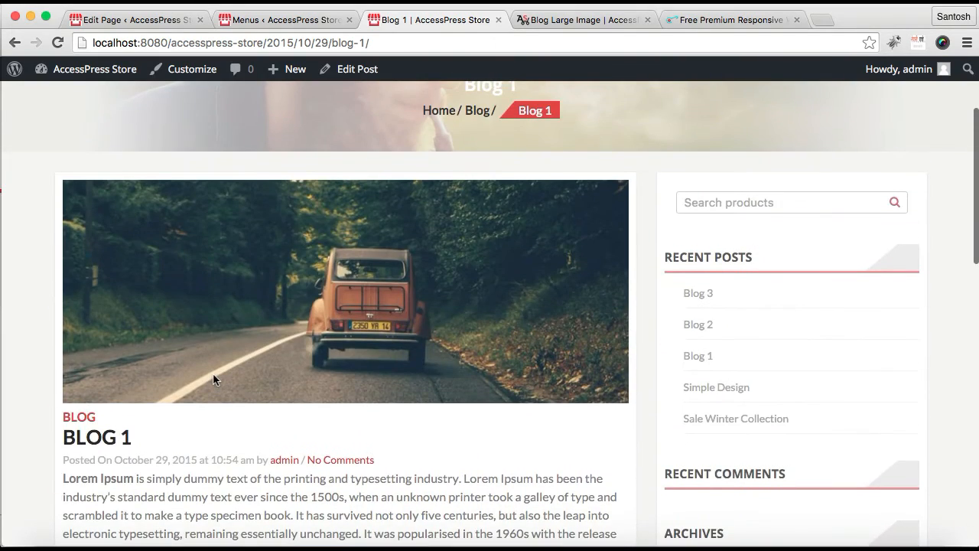
pyautogui.scroll(-3)
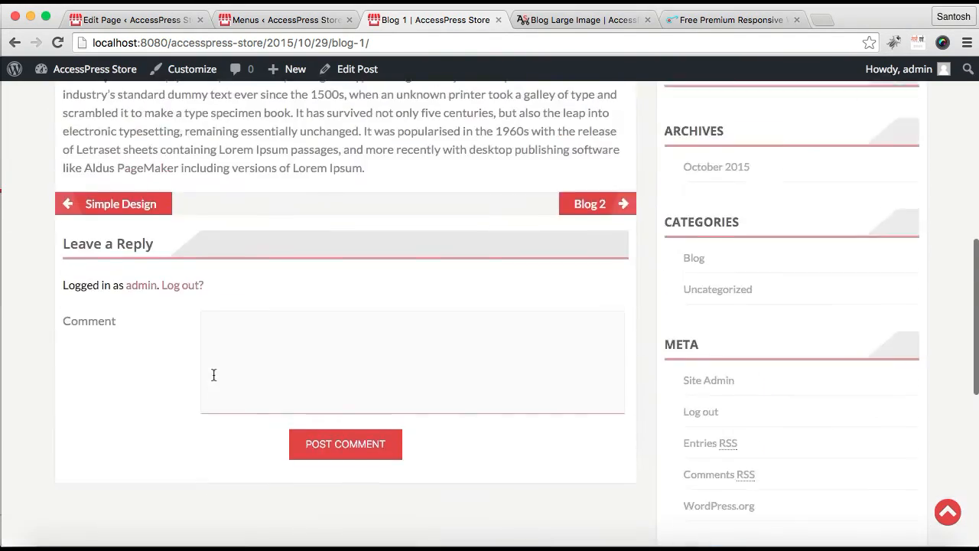
pyautogui.scroll(3)
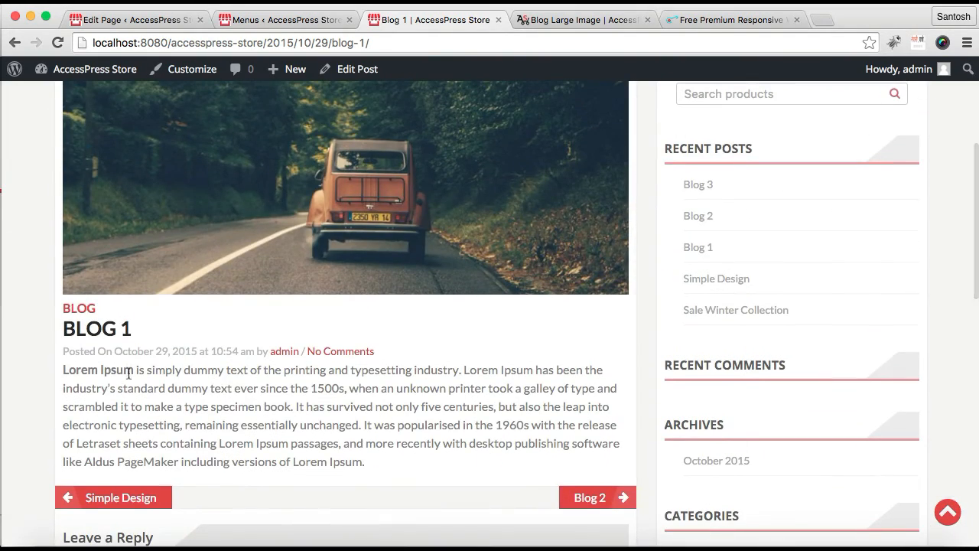
pyautogui.scroll(3)
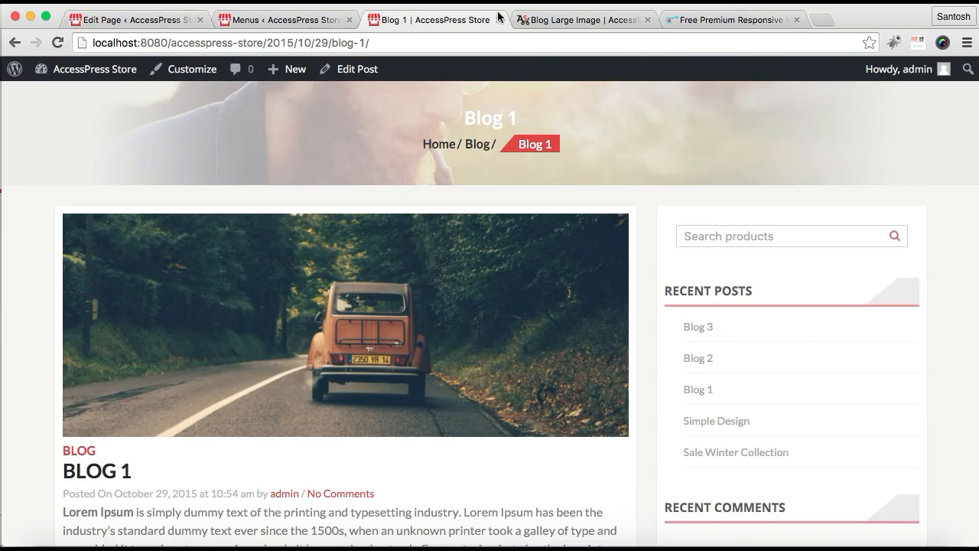
# - Return to the demo's Blog Large Image page and show its BLOG layout variants list
pyautogui.click(581, 18)
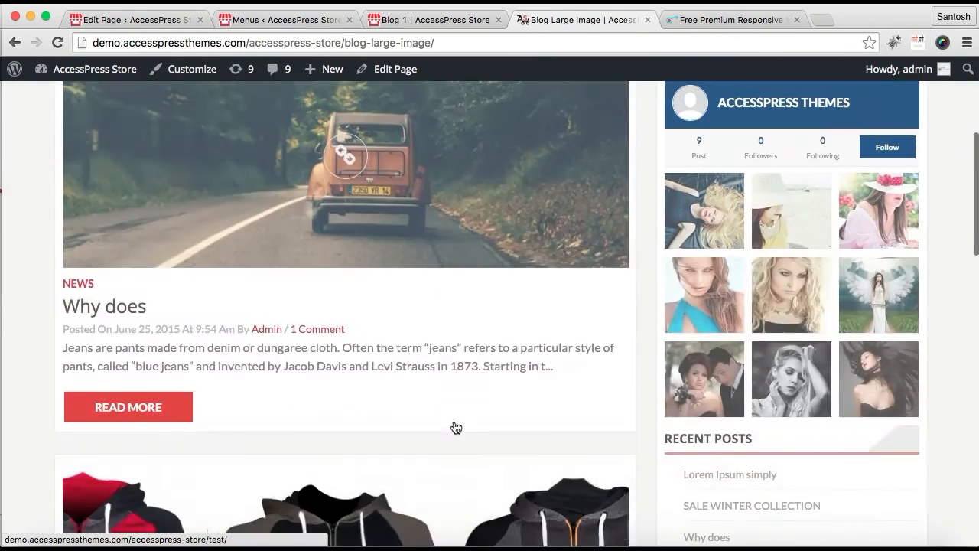
pyautogui.scroll(-3)
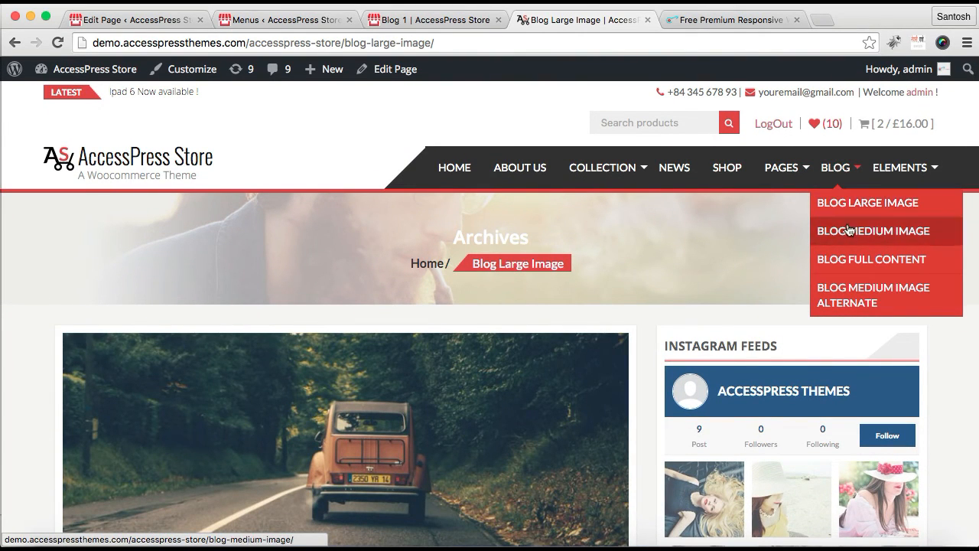
pyautogui.moveTo(858, 264)
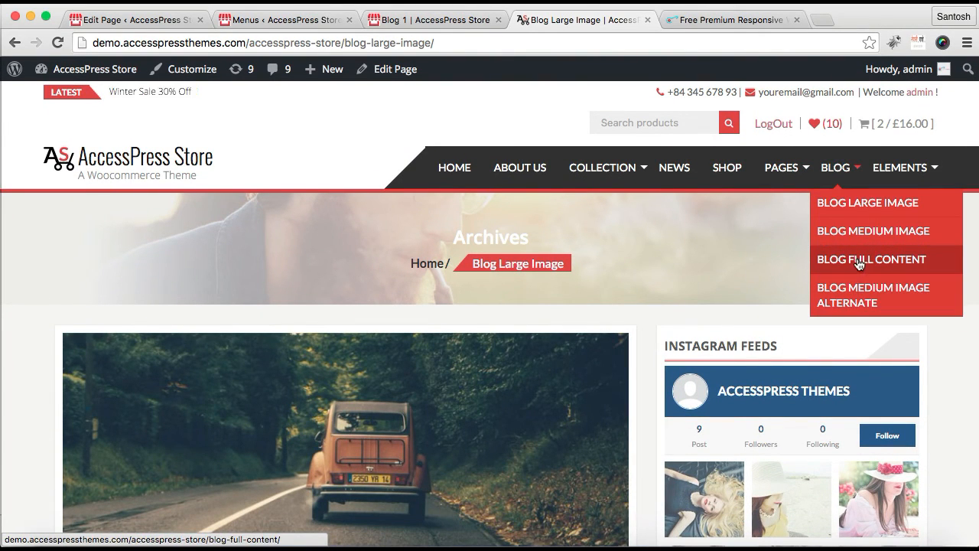
pyautogui.moveTo(869, 202)
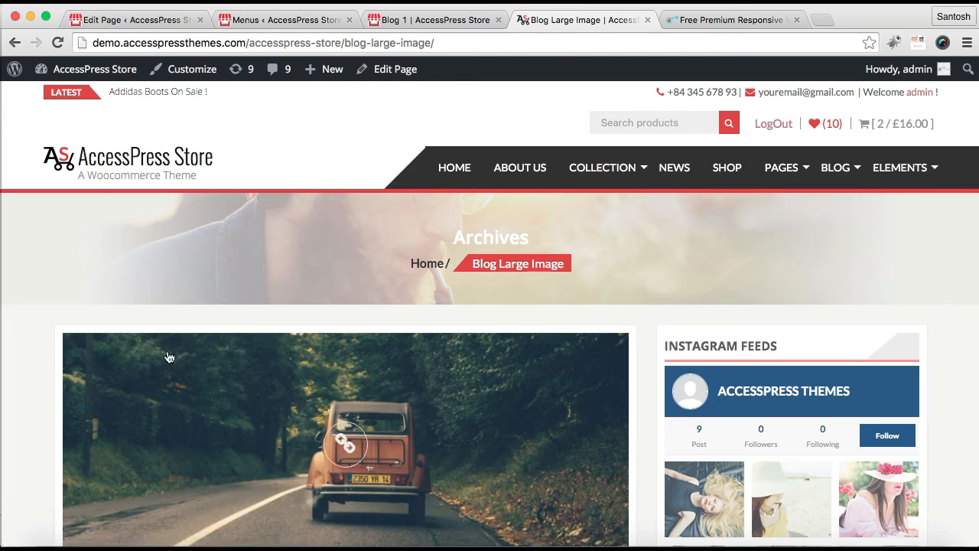
pyautogui.scroll(-3)
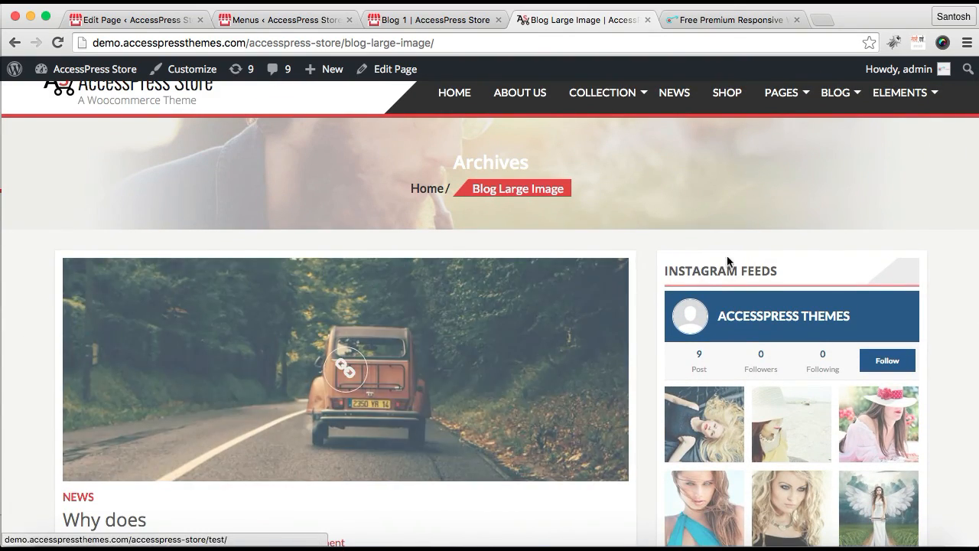
pyautogui.click(835, 94)
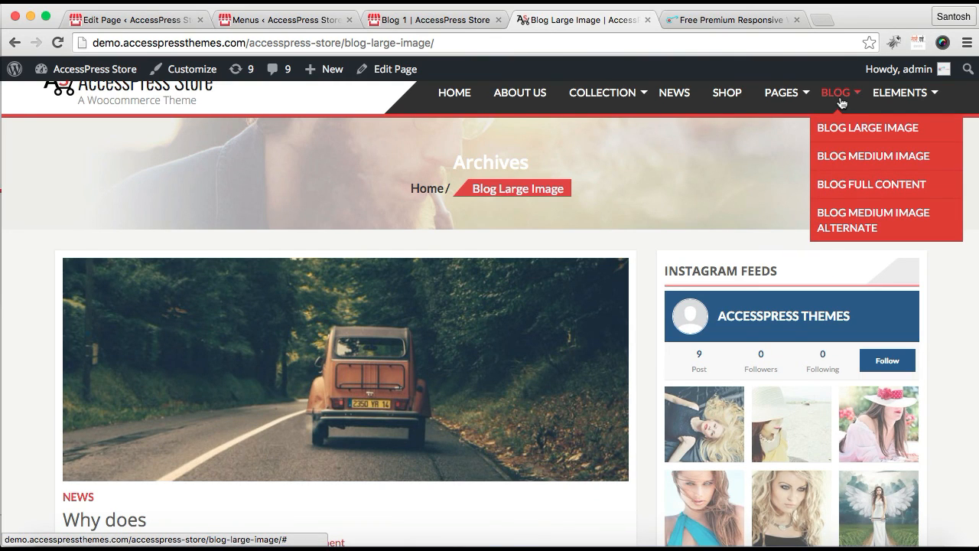